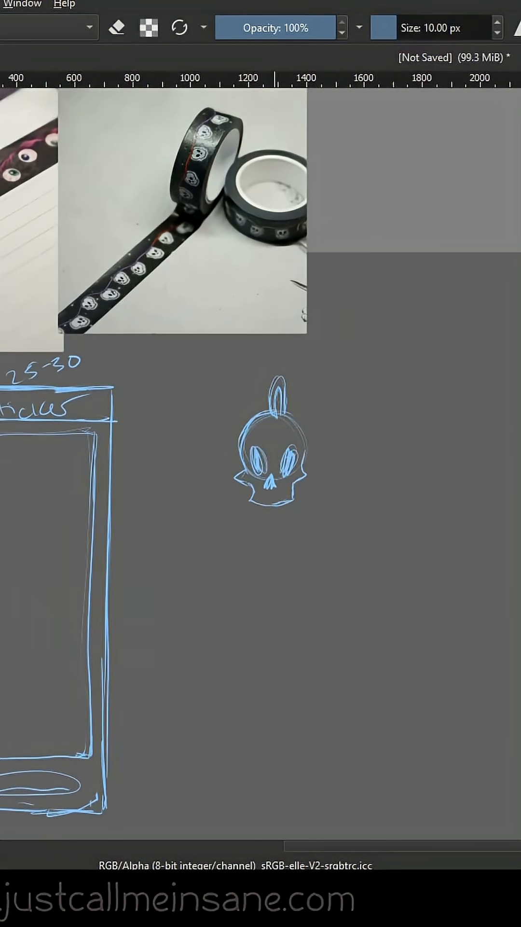
# - Scroll within the Layers docker toward the skull design layer
pyautogui.scroll(-3)
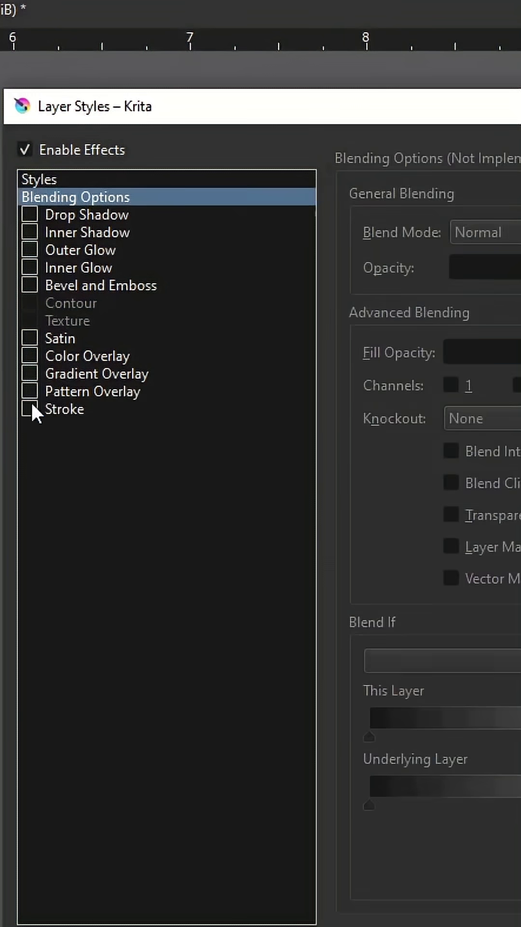
# - Enable a Stroke effect on the layer and make its colour white
pyautogui.click(30, 408)
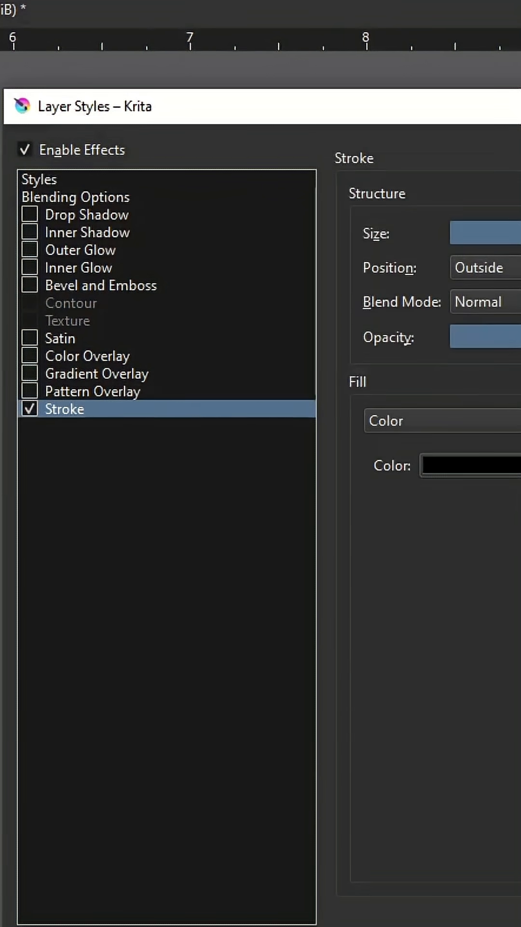
pyautogui.click(470, 466)
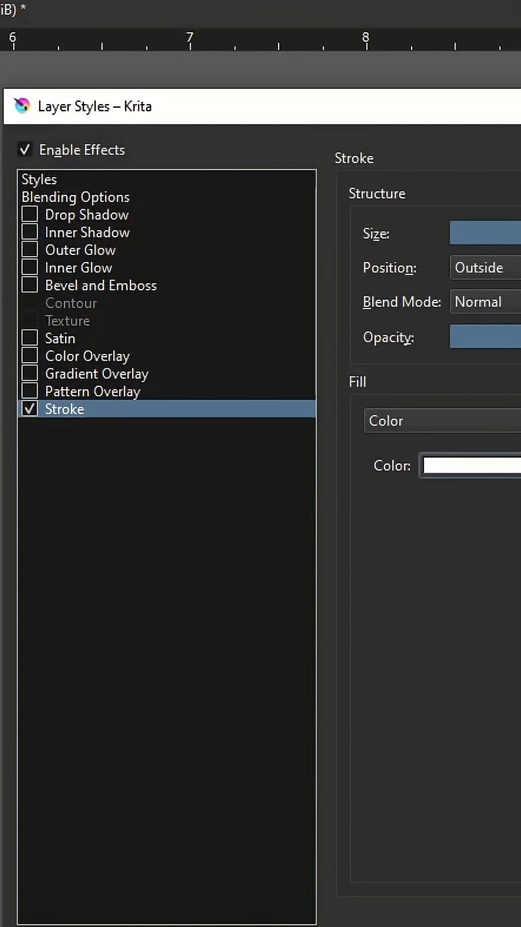